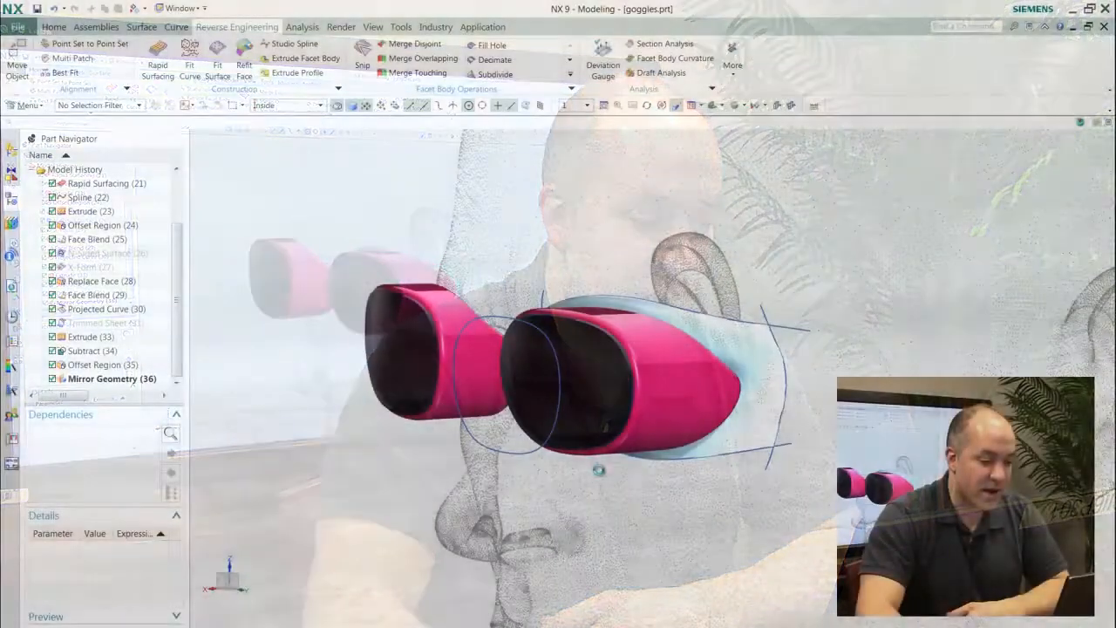
Inspect the finished goggles, switch to rapid_surface_start.prt and launch Reverse Engineering > Rapid Surfacing.
drag(610, 410, 579, 399)
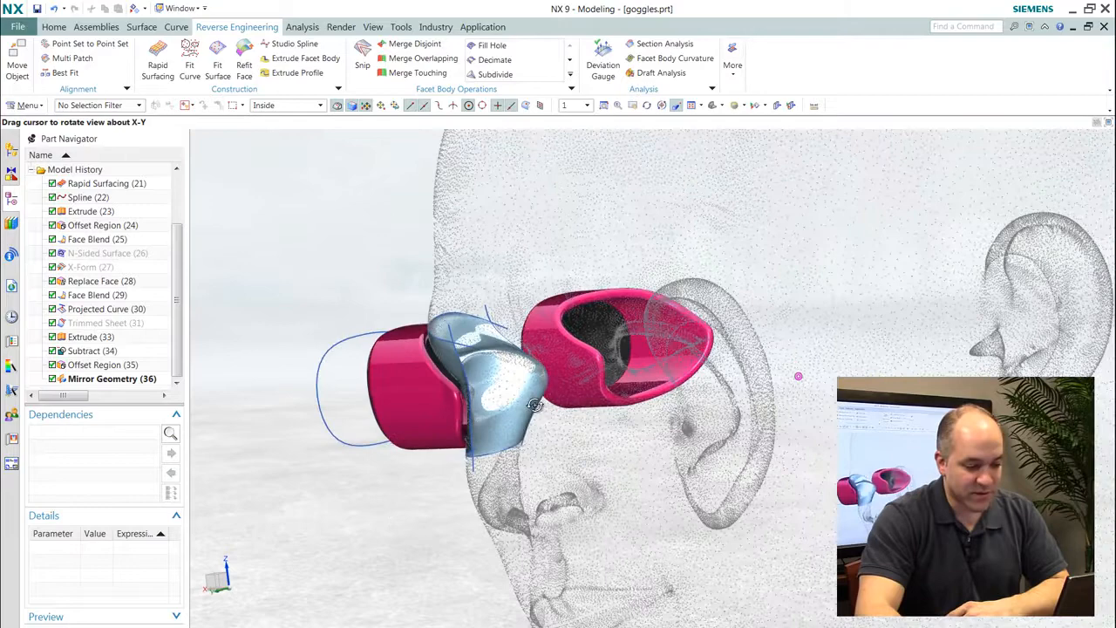
drag(536, 404, 589, 401)
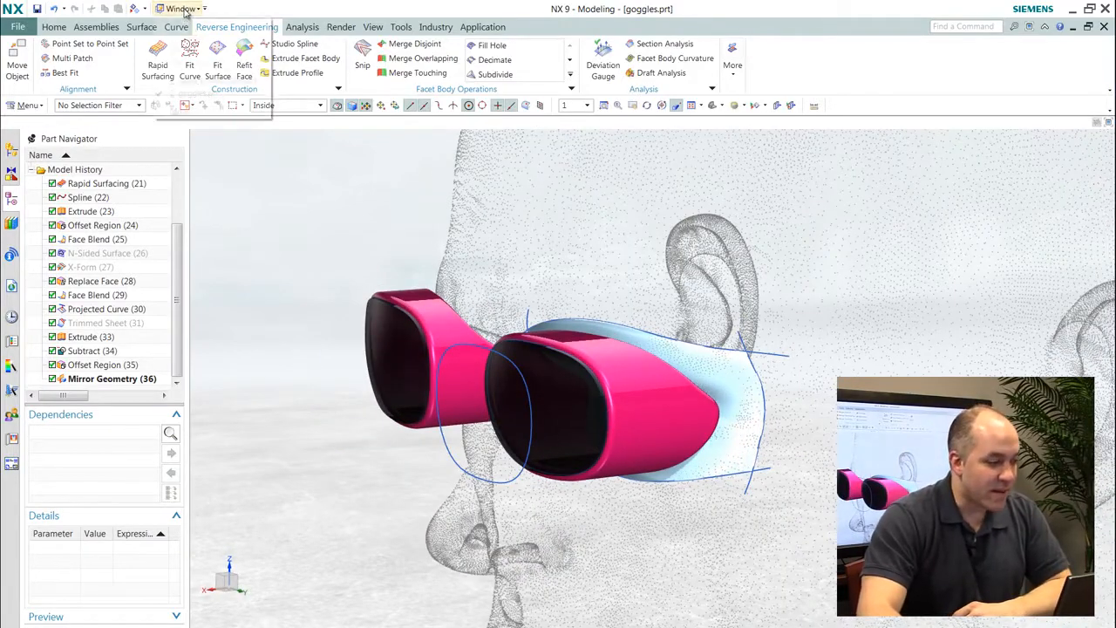
click(181, 9)
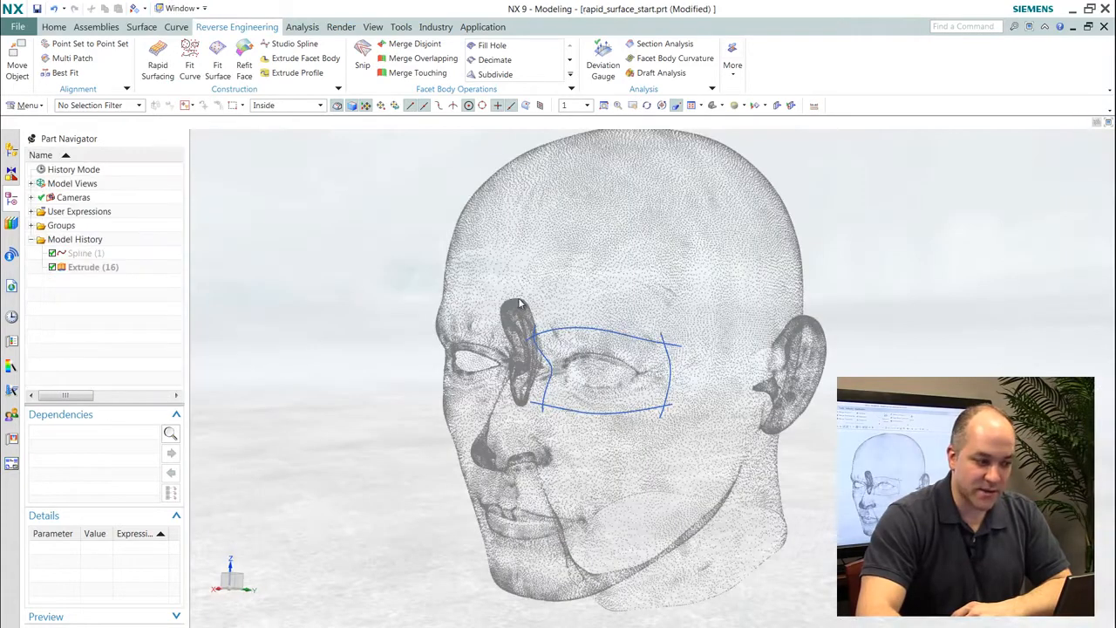
click(157, 61)
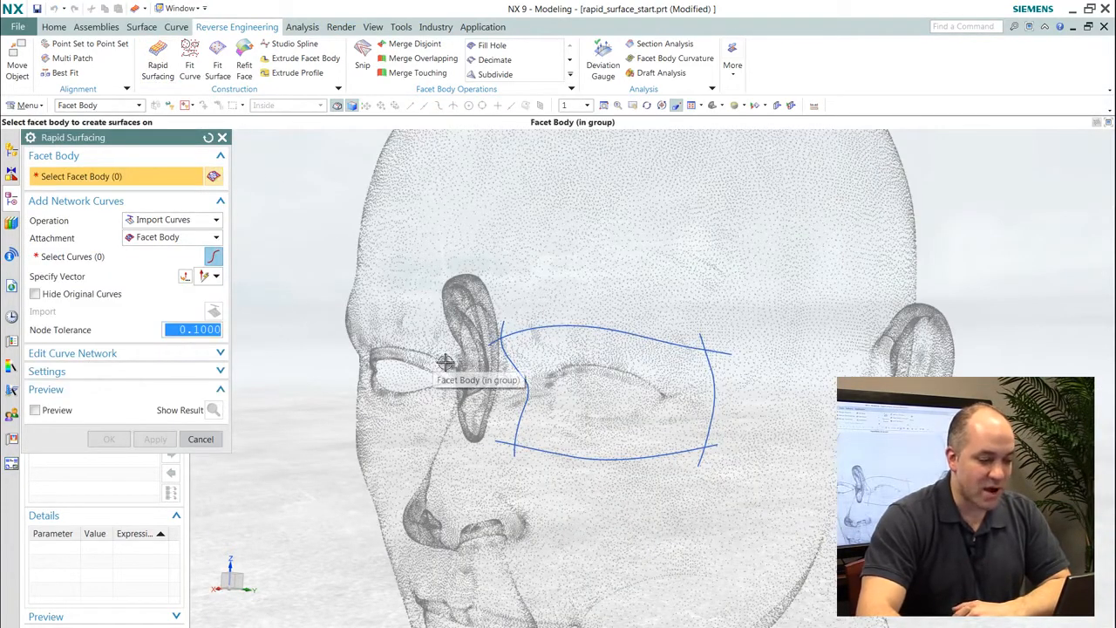
Fit a rapid surface on the head-scan facet body from the four imported eye-area curves.
click(445, 361)
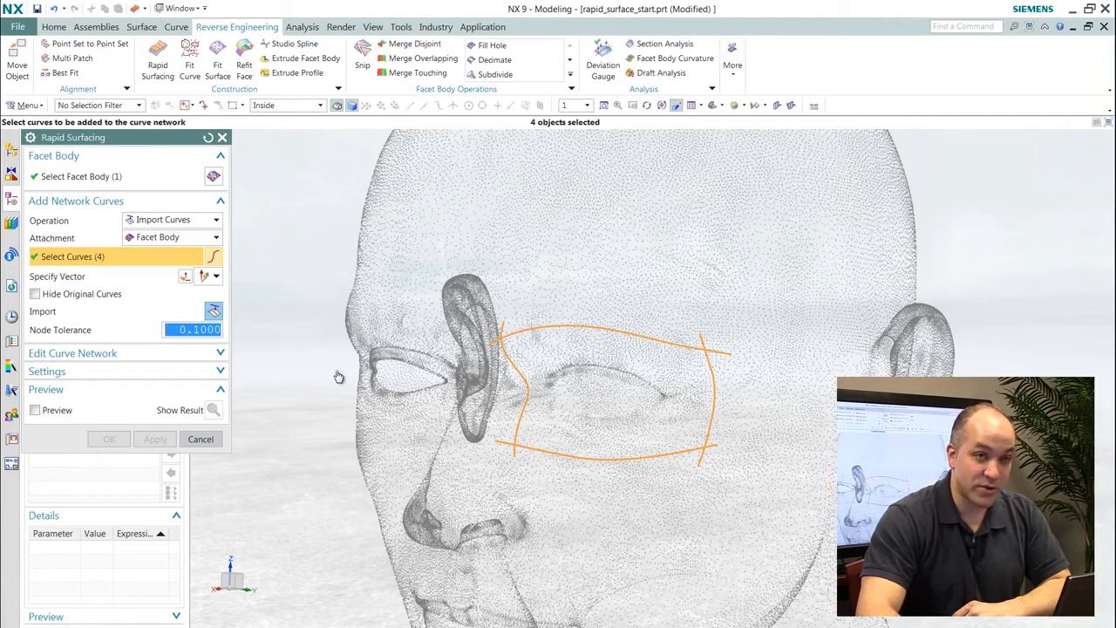
click(34, 410)
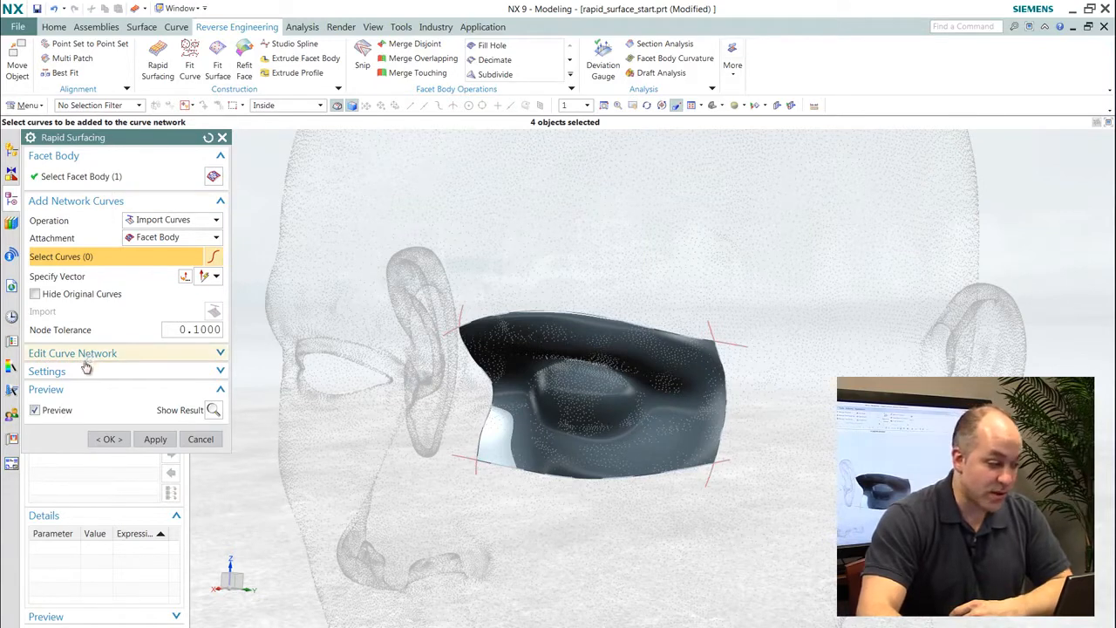
click(73, 352)
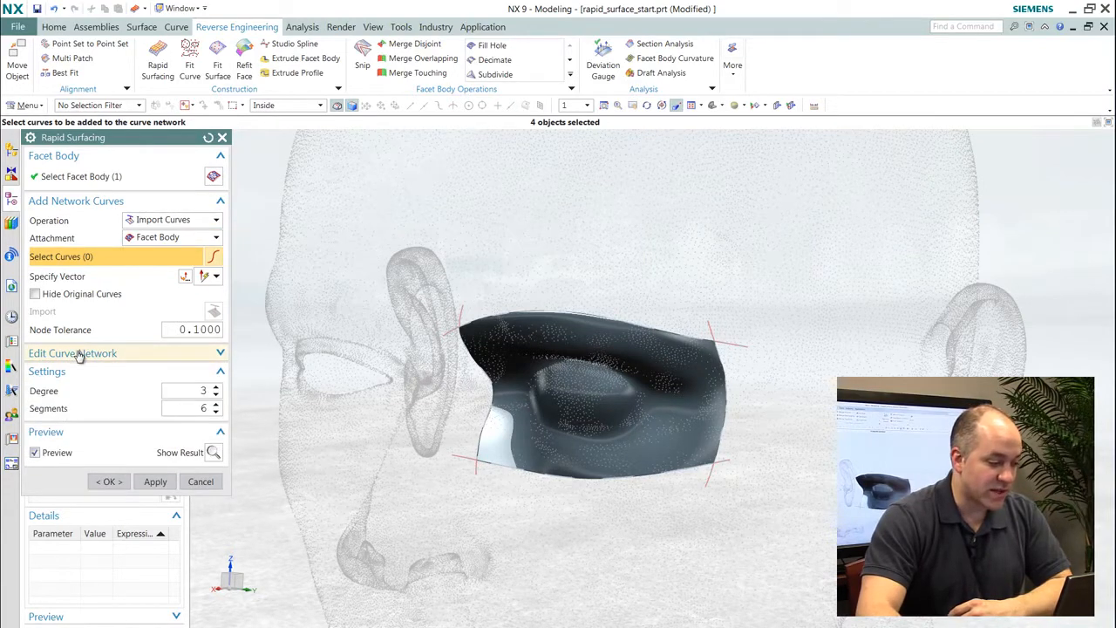
click(73, 352)
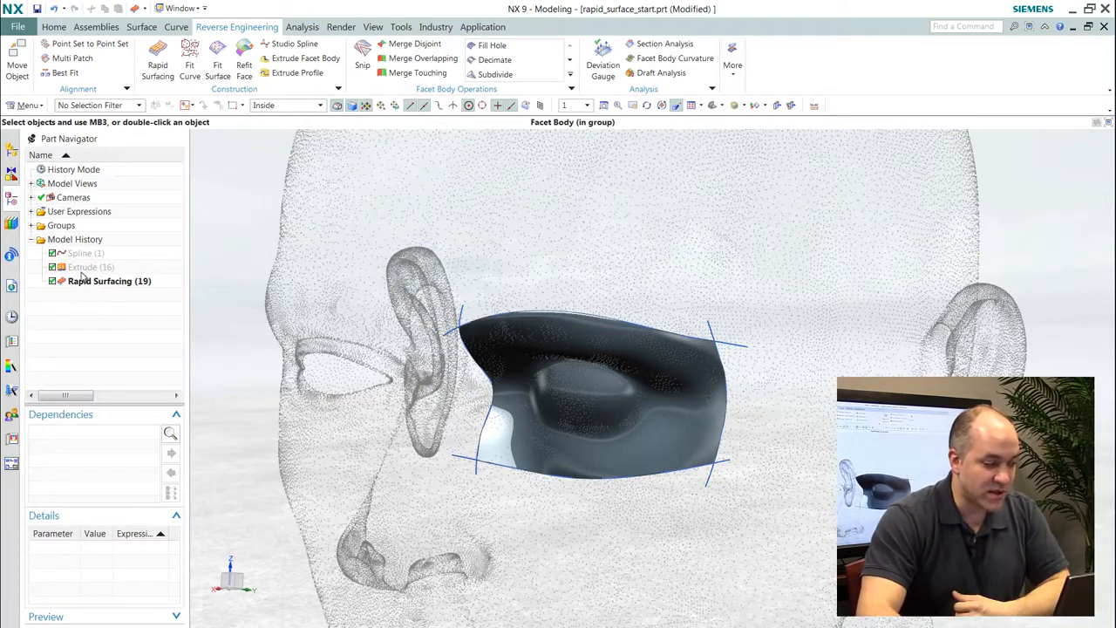
Show the hidden Extrude from Part Navigator and begin Surface > Trim Body on the eyepiece.
right_click(84, 267)
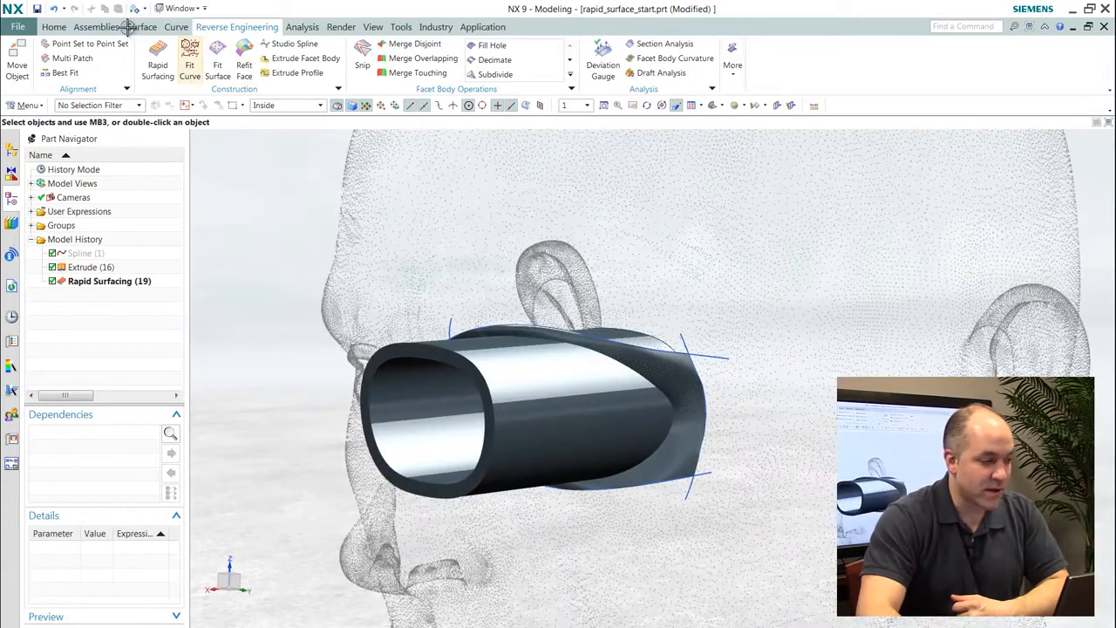
click(141, 26)
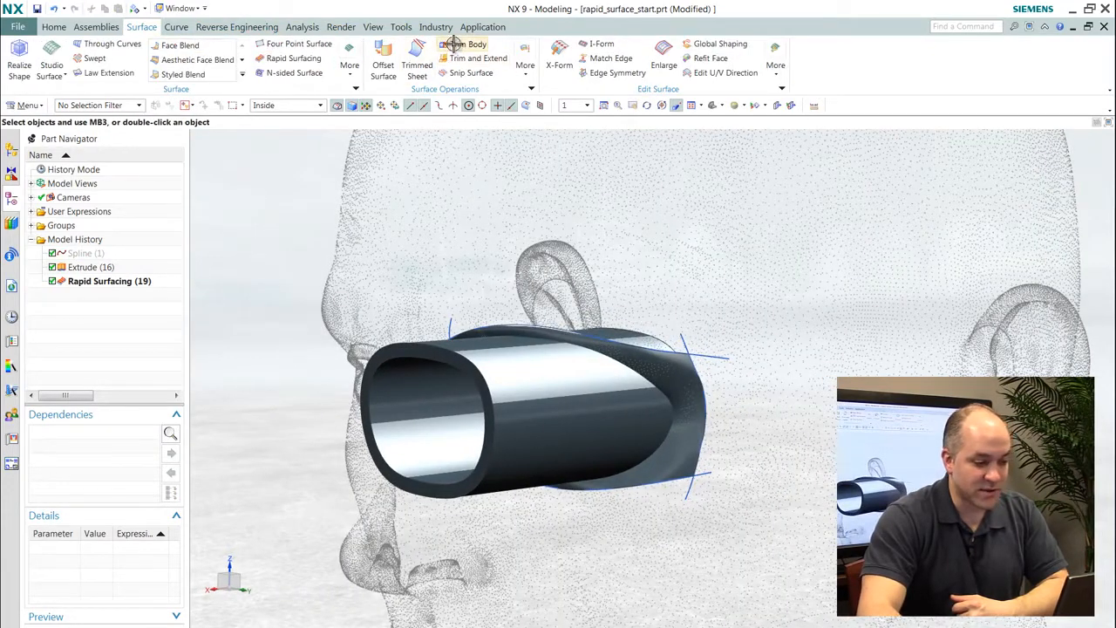
click(468, 44)
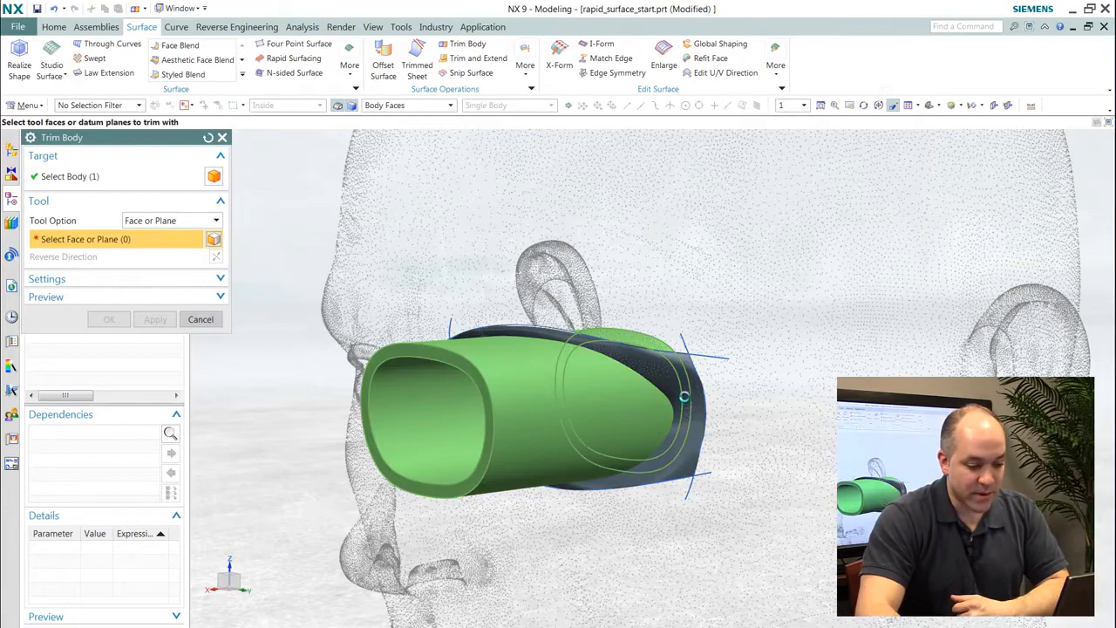